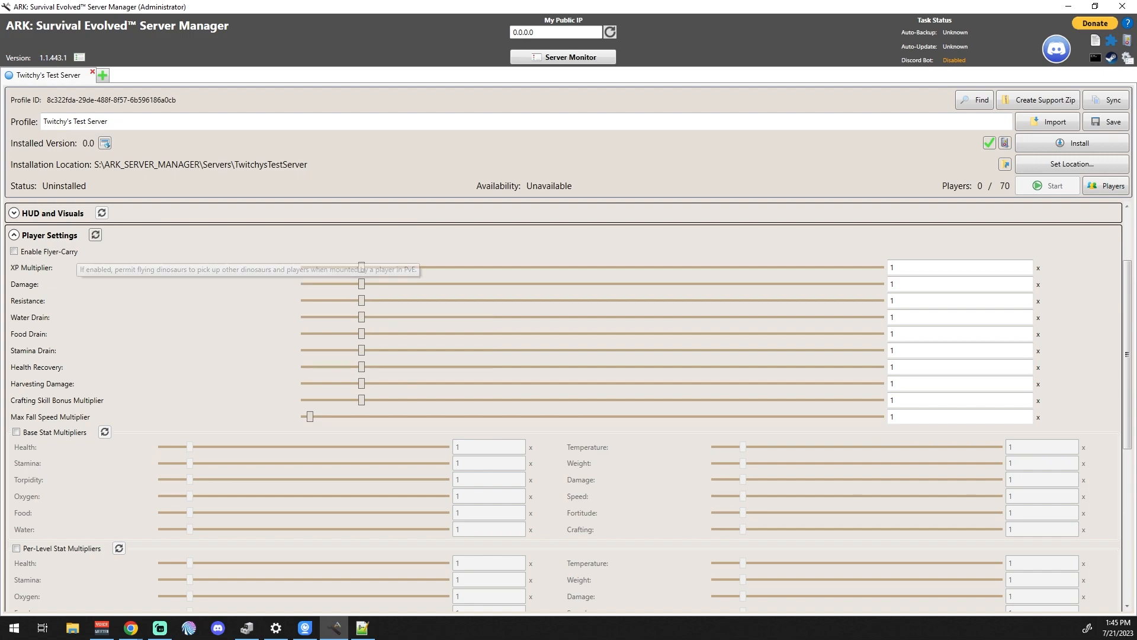
# Tick Enable Flyer-Carry so flyers can carry creatures and players
pyautogui.click(14, 251)
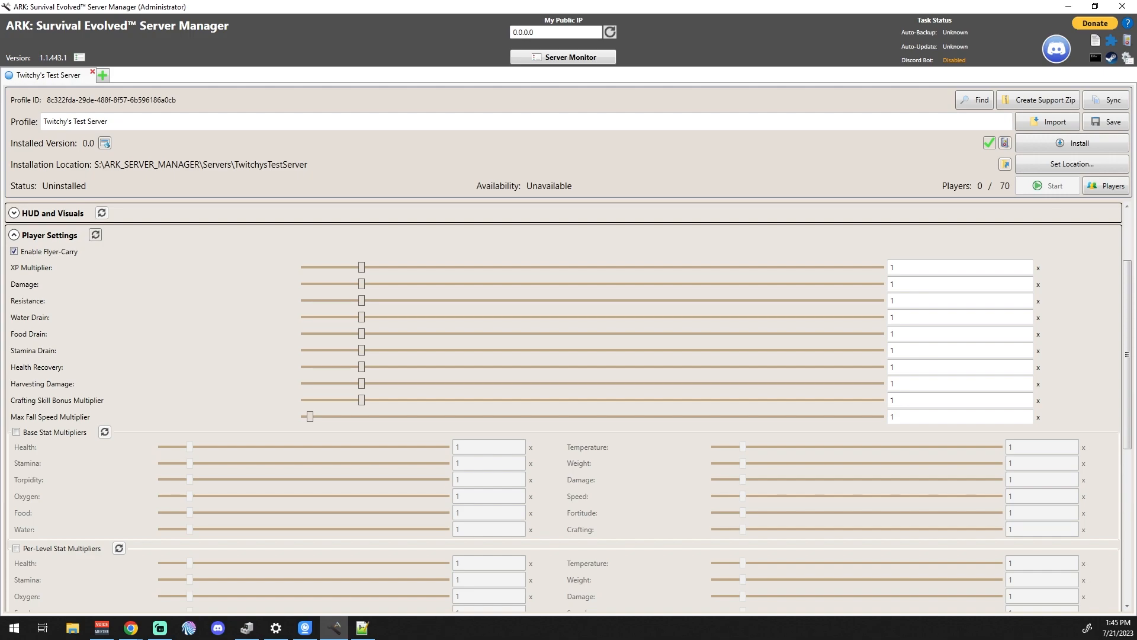
pyautogui.moveTo(362, 267)
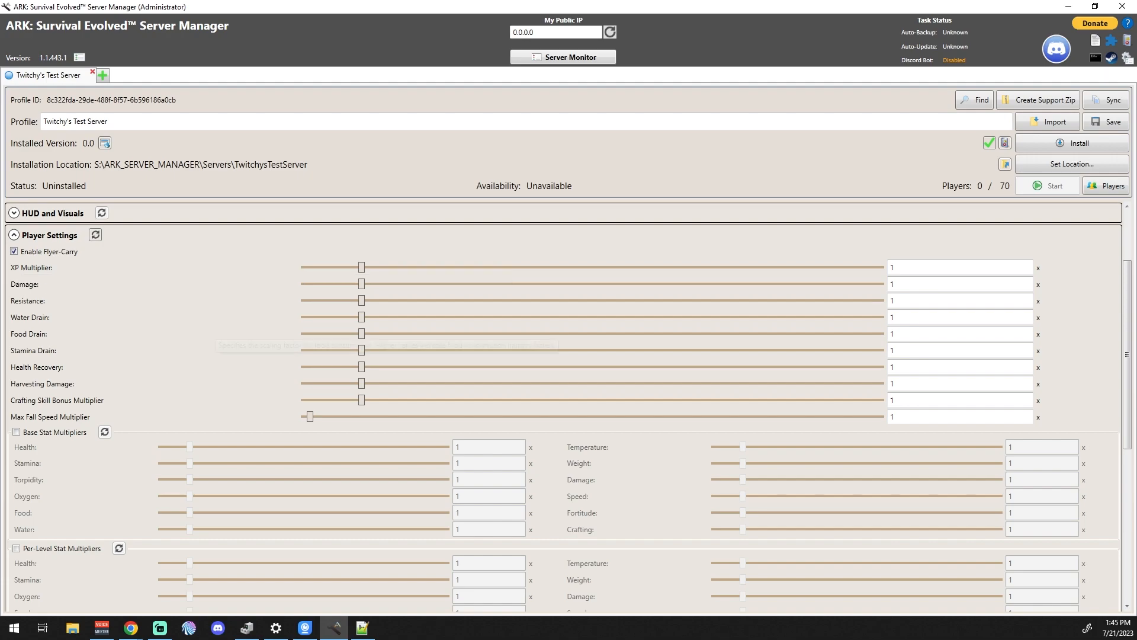
pyautogui.moveTo(362, 300)
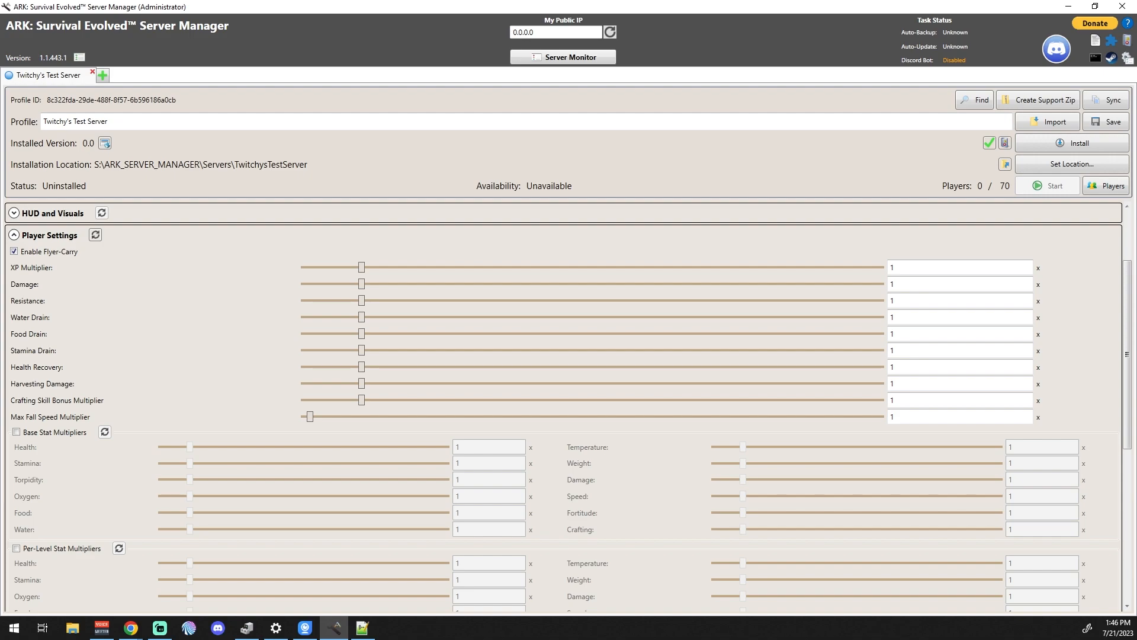
pyautogui.scroll(-3)
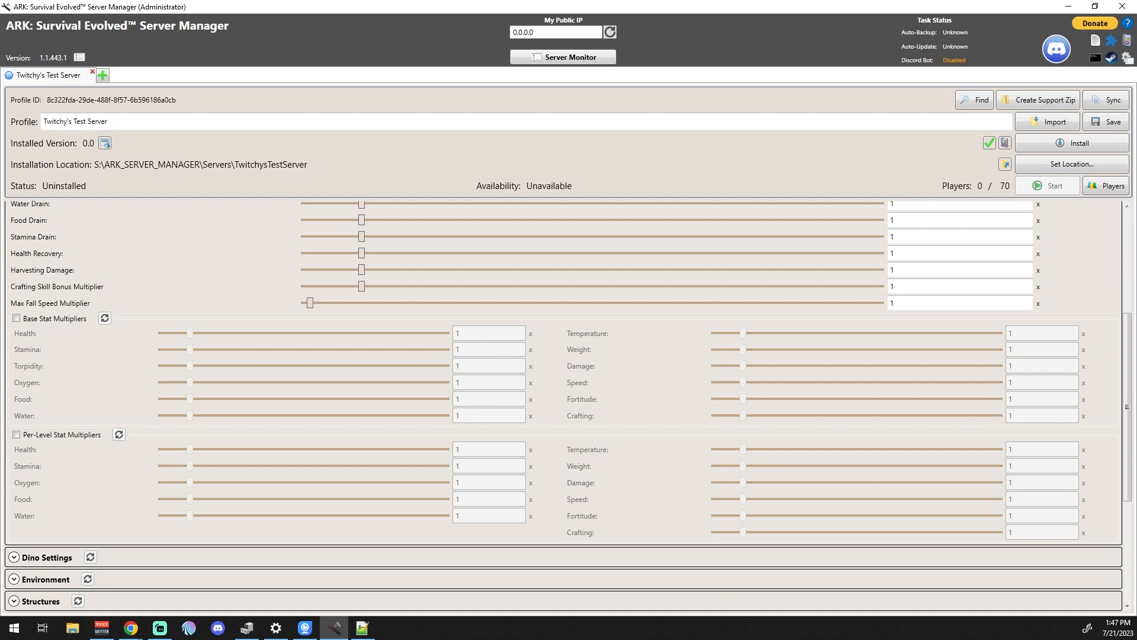
# Tick Base Stat Multipliers to enable the per-player stat overrides, values left at 1
pyautogui.click(17, 319)
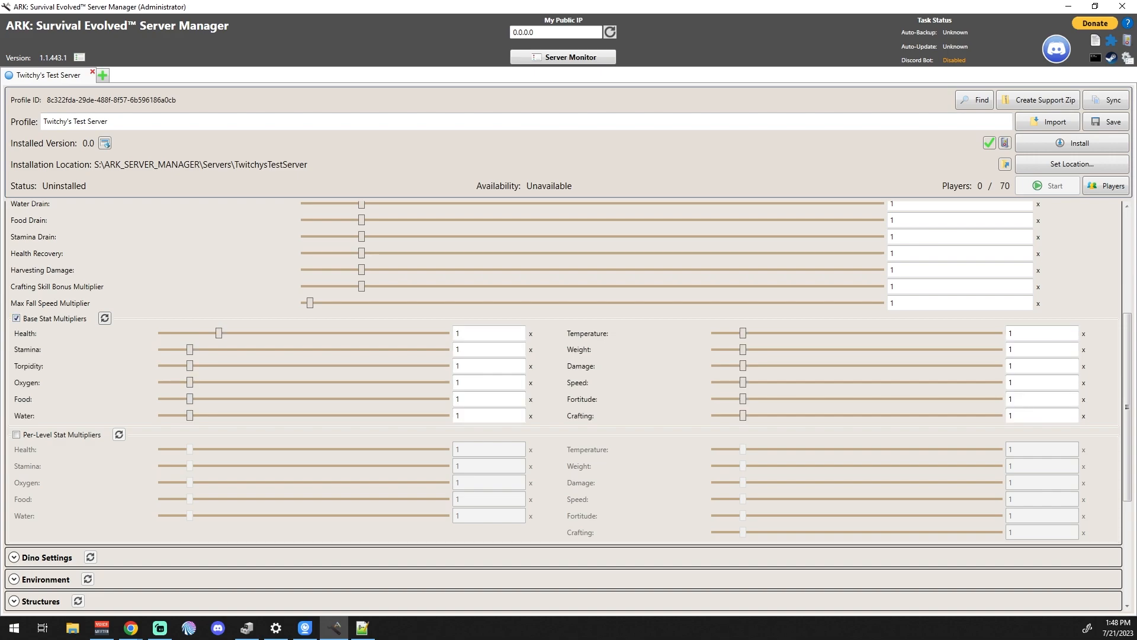
# Raise Oxygen to about 5.14, then reset all base stat multipliers back to 1 and confirm
pyautogui.moveTo(190, 383); pyautogui.dragTo(307, 383)
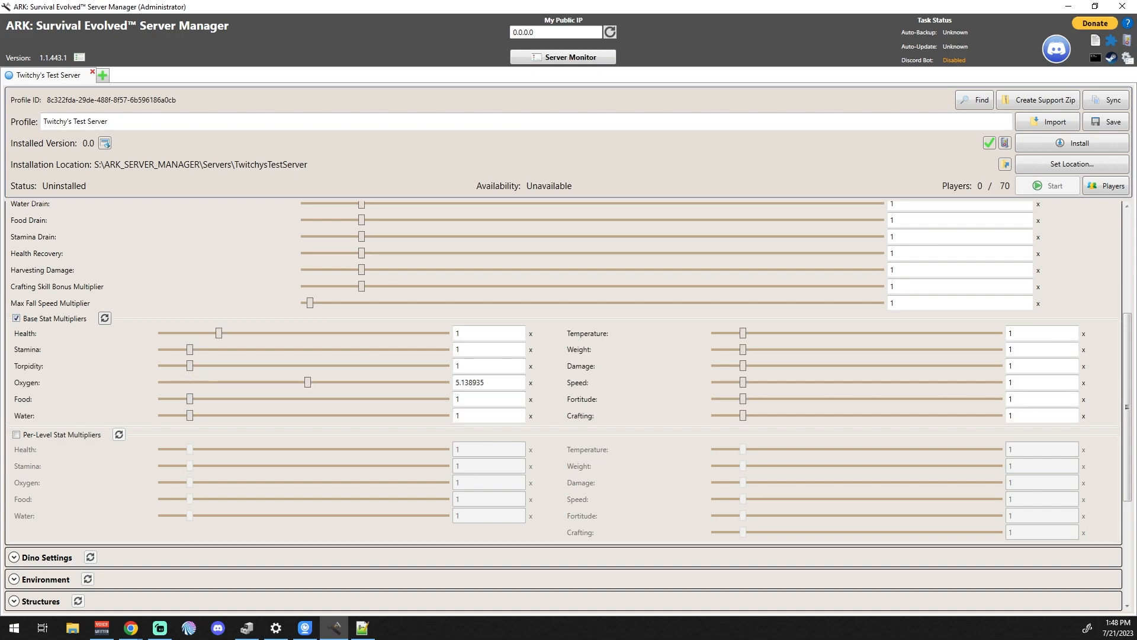
pyautogui.click(104, 318)
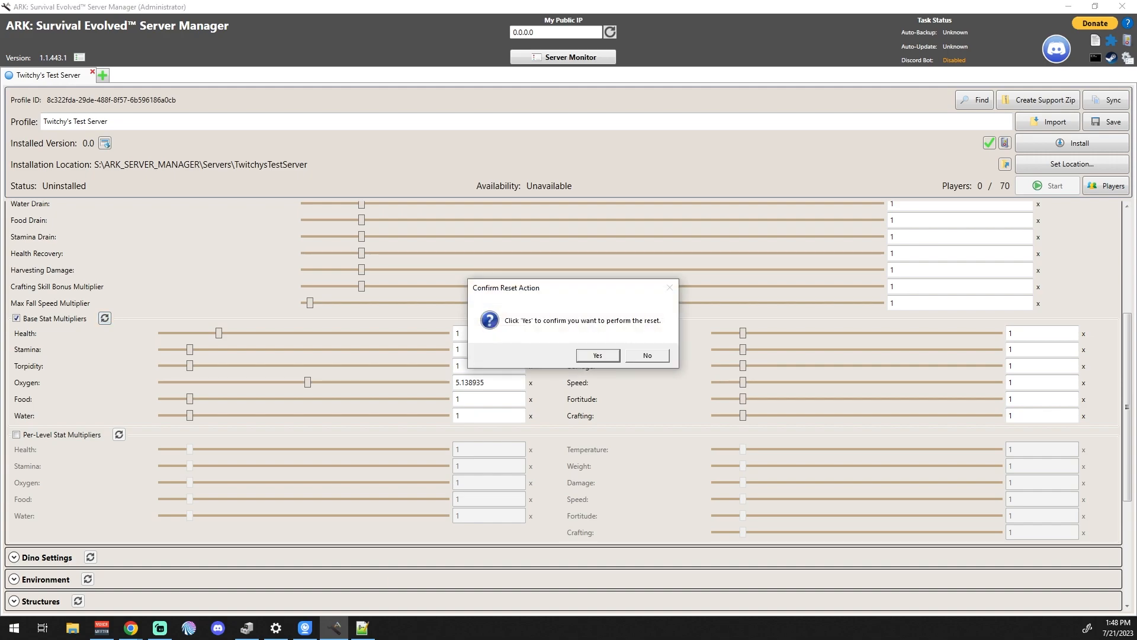
pyautogui.click(596, 355)
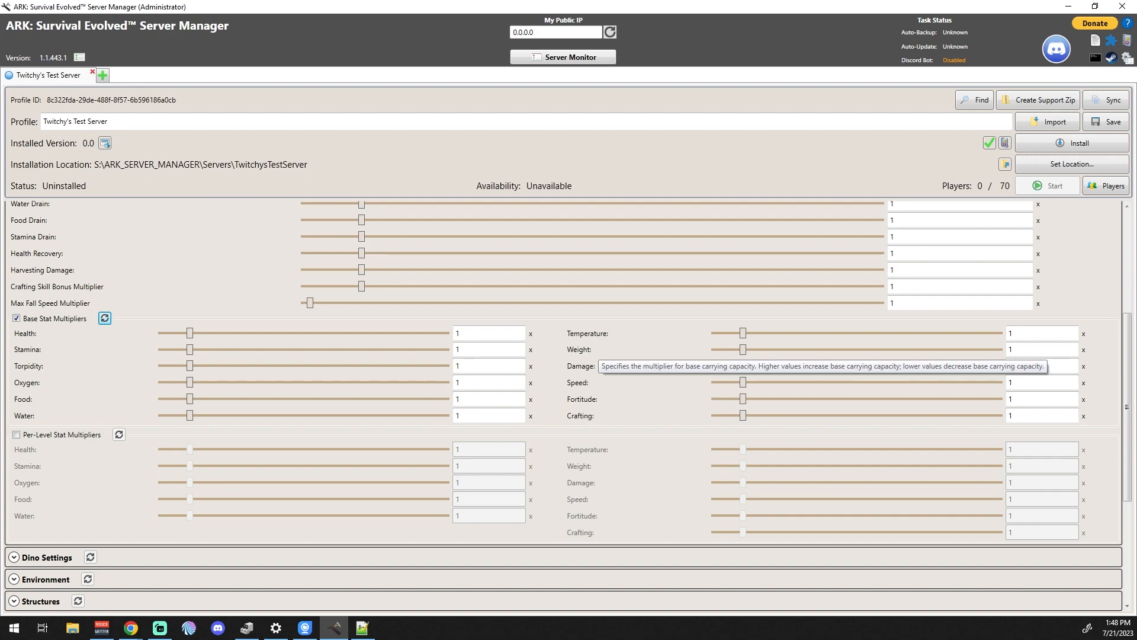
pyautogui.moveTo(743, 366)
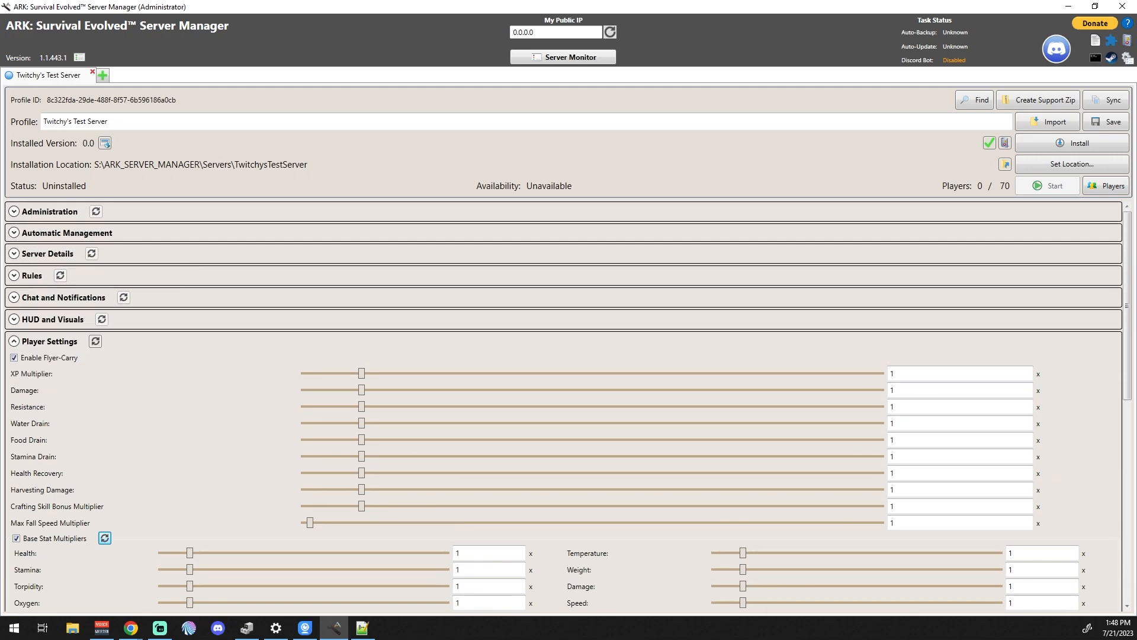
pyautogui.scroll(-3)
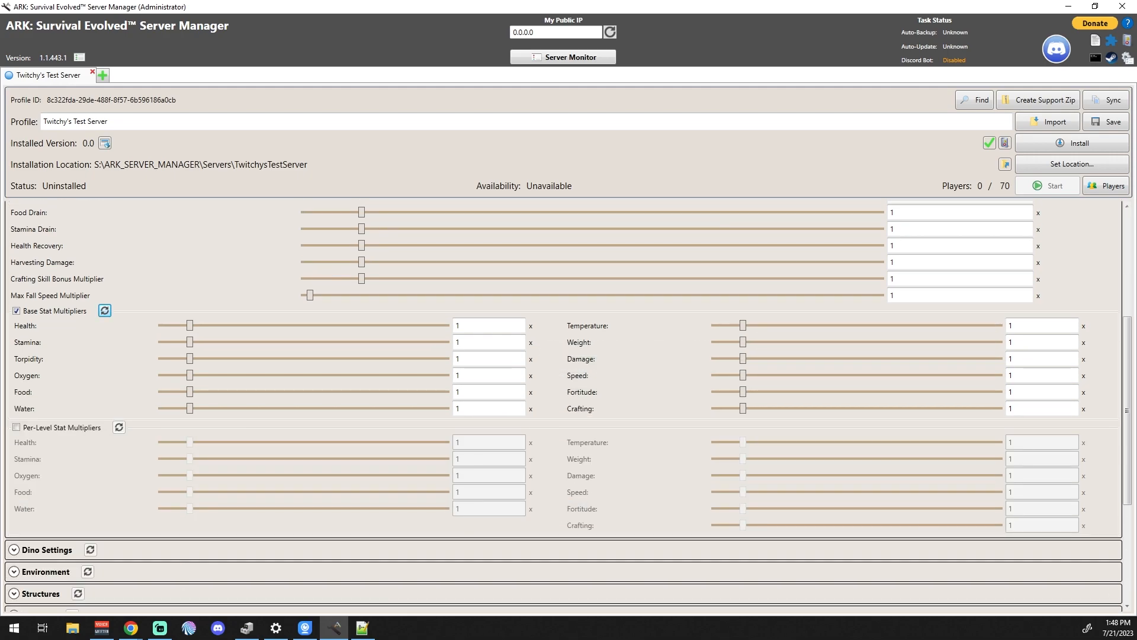
pyautogui.moveTo(27, 310)
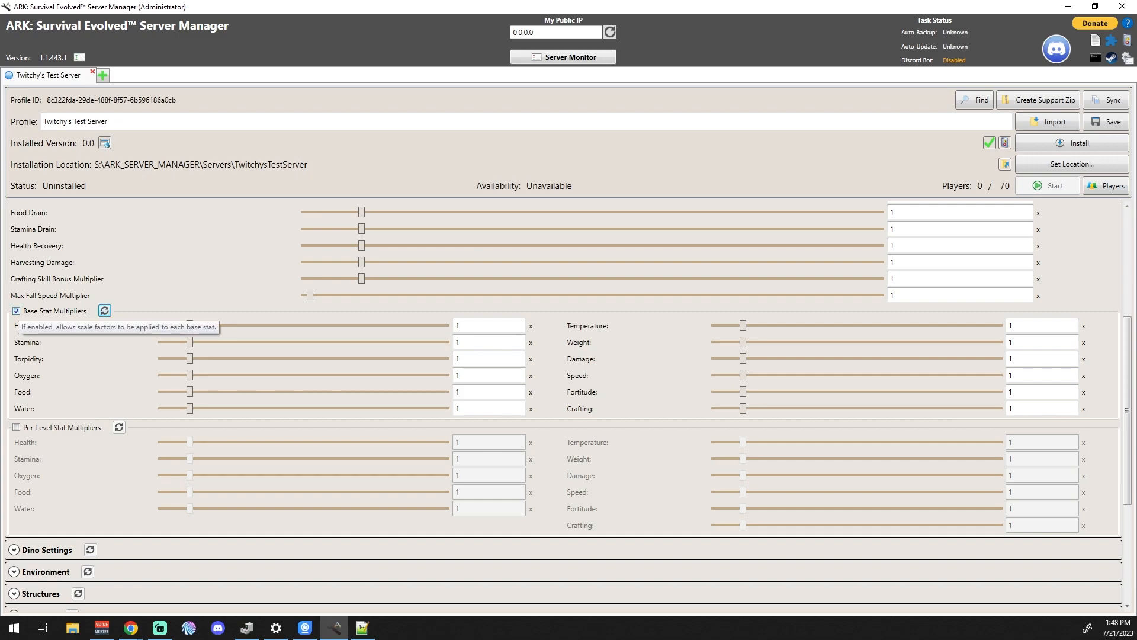